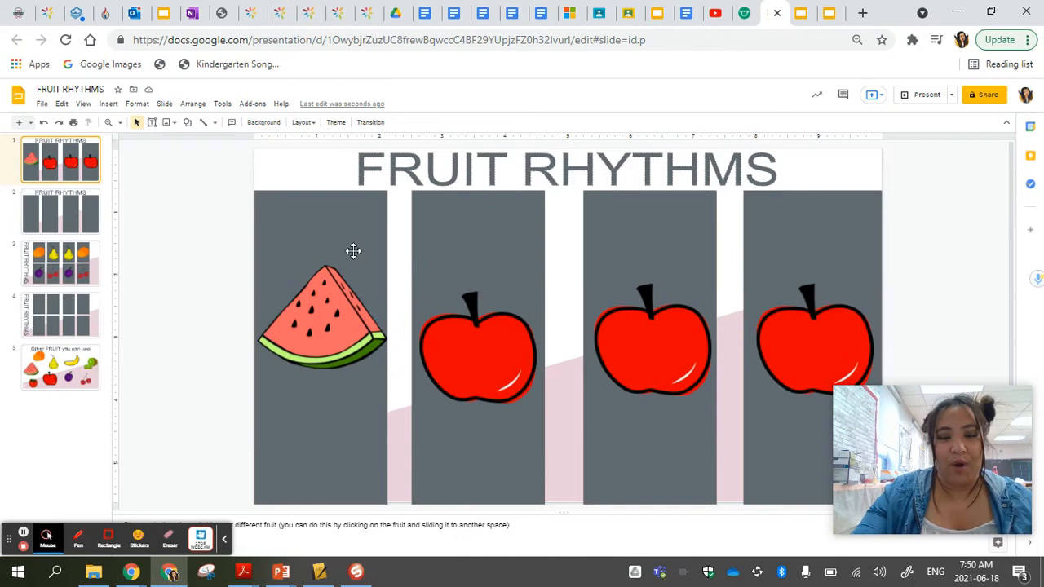
pyautogui.moveTo(455, 287)
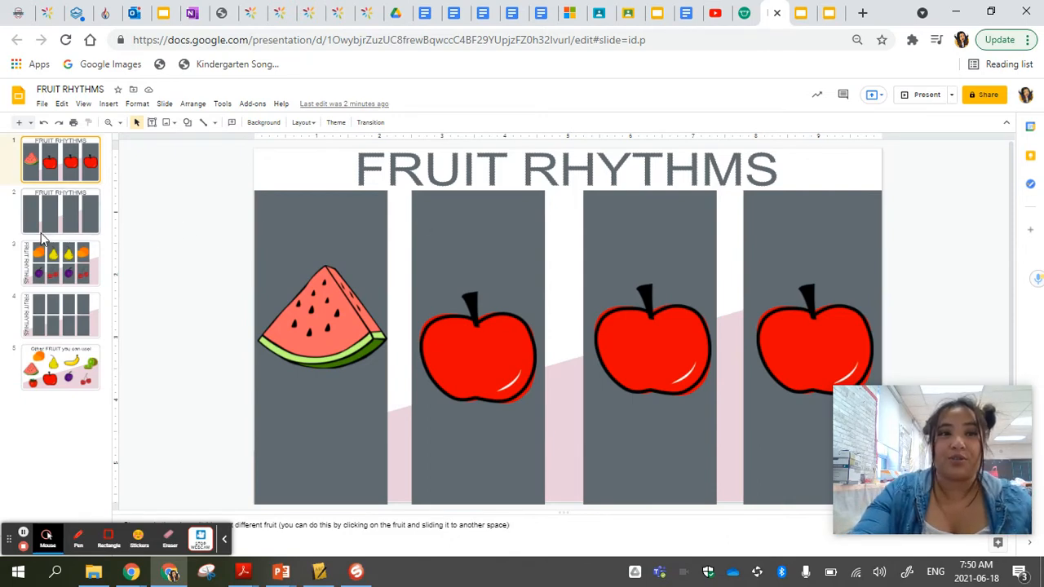
# On slide 2, drag the kiwi into the second grey box and the cherries into the first.
pyautogui.click(59, 213)
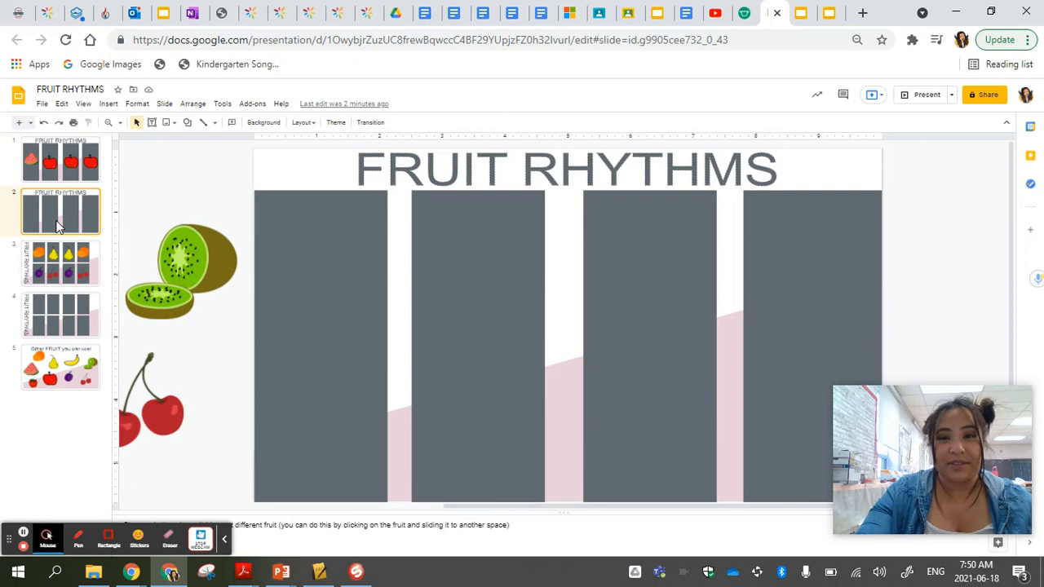
pyautogui.moveTo(244, 194)
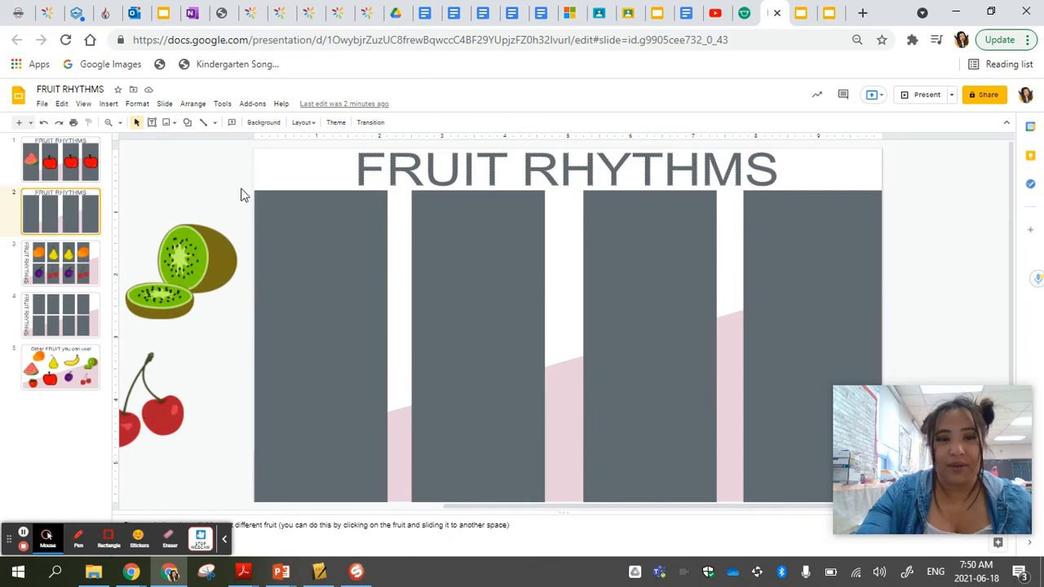
pyautogui.click(180, 269)
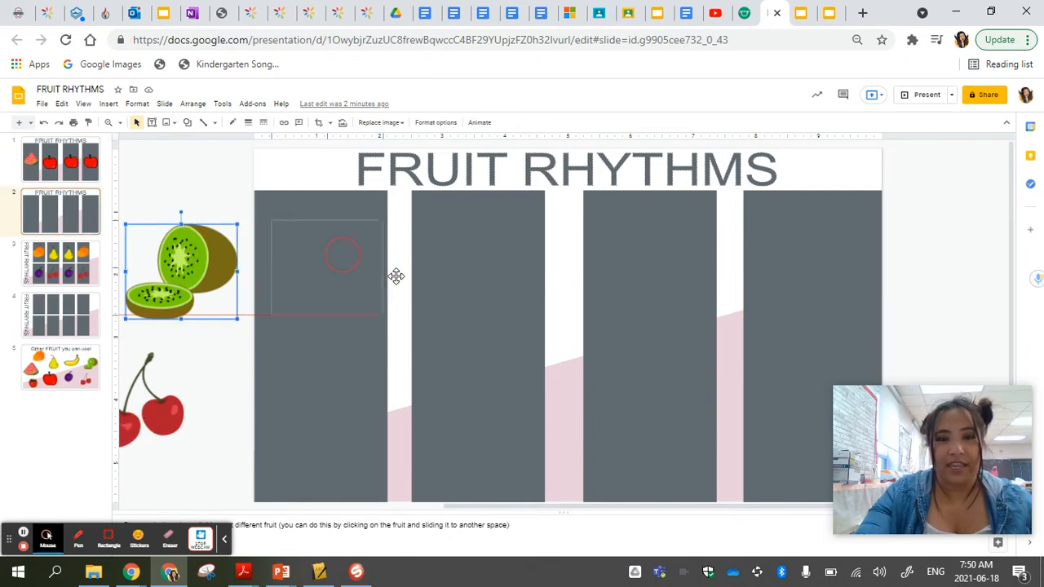
pyautogui.moveTo(181, 269); pyautogui.dragTo(492, 346)
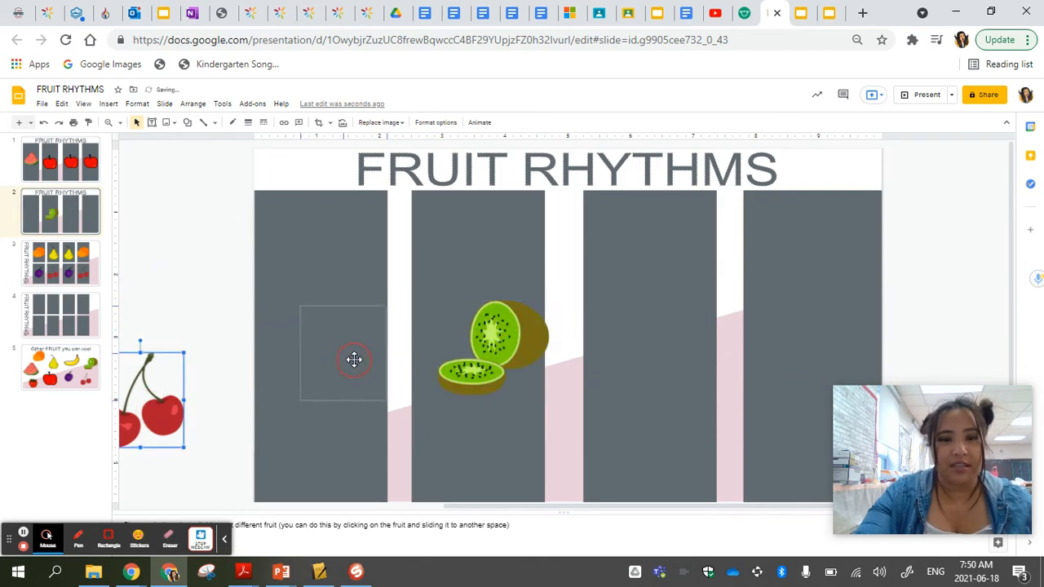
pyautogui.moveTo(150, 400); pyautogui.dragTo(343, 351)
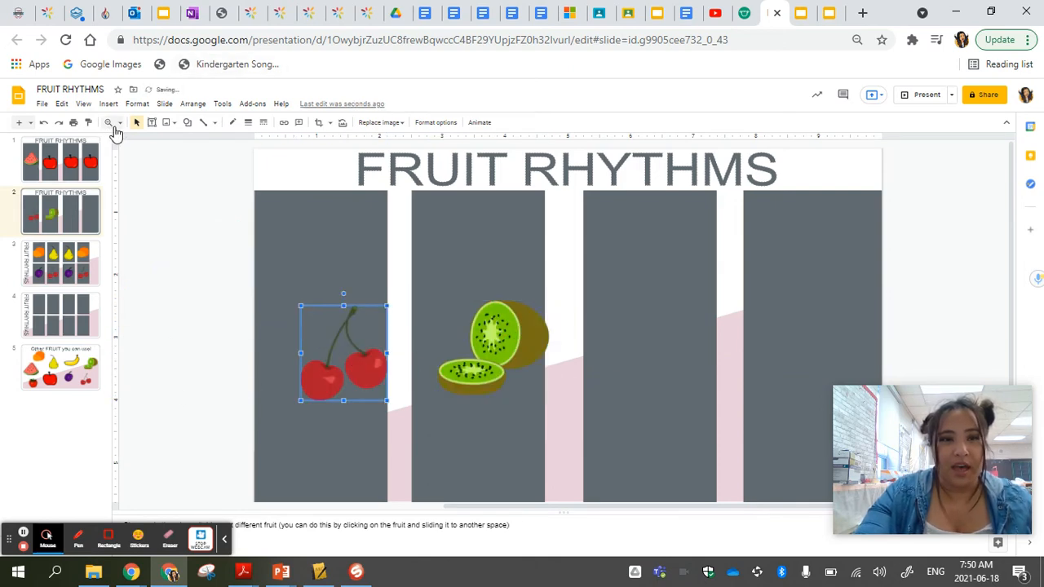
# At 50% zoom, move the banana into box 3 and the watermelon into box 4, then return to Fit.
pyautogui.click(108, 123)
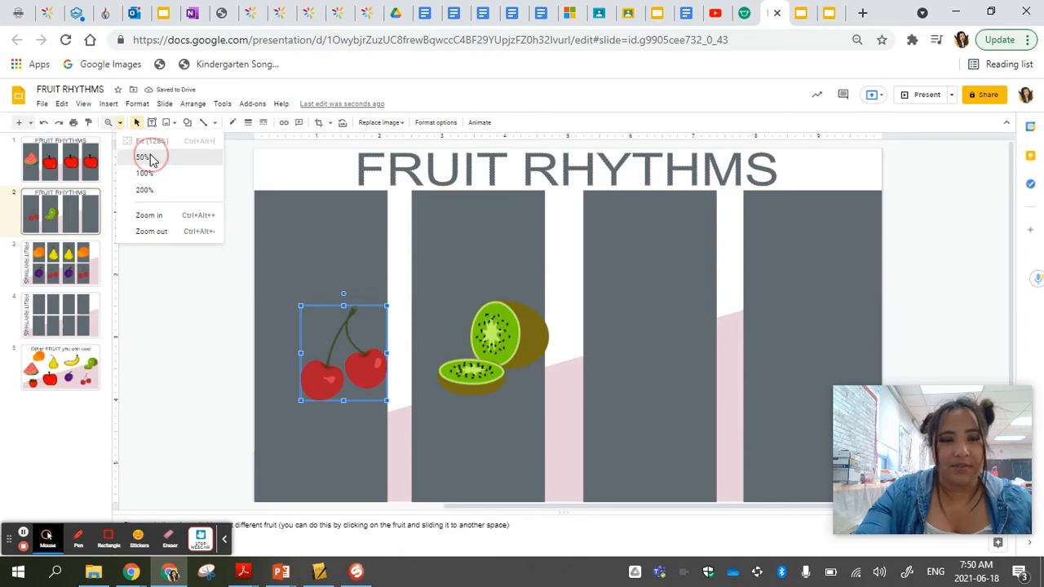
pyautogui.click(144, 157)
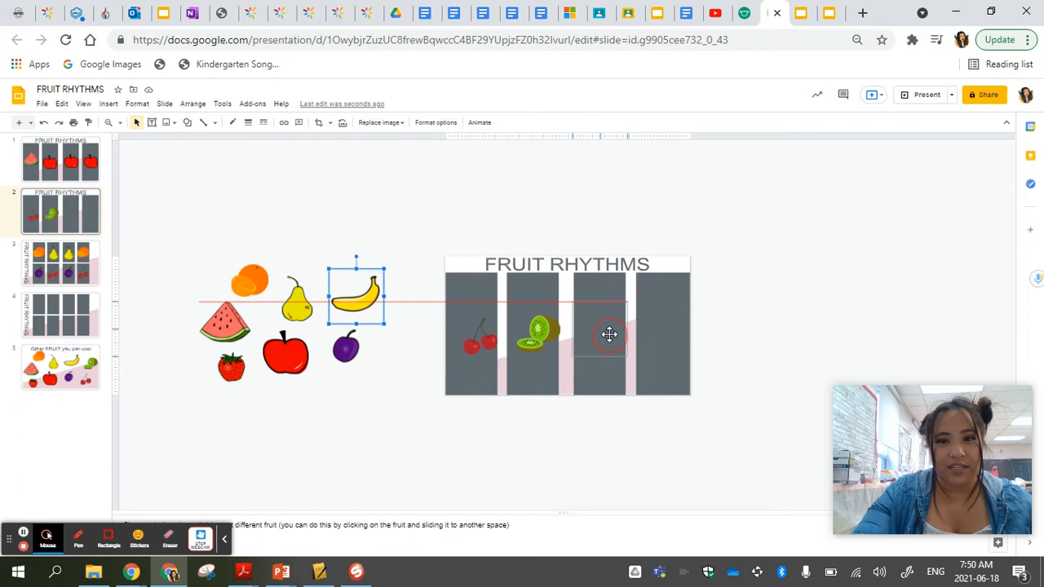
pyautogui.moveTo(356, 297); pyautogui.dragTo(601, 330)
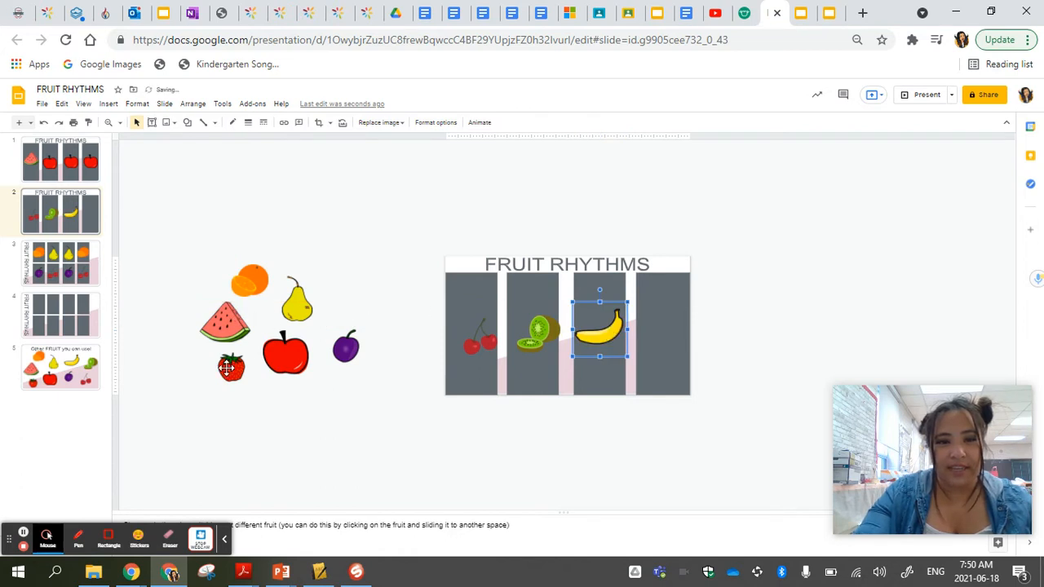
pyautogui.click(225, 322)
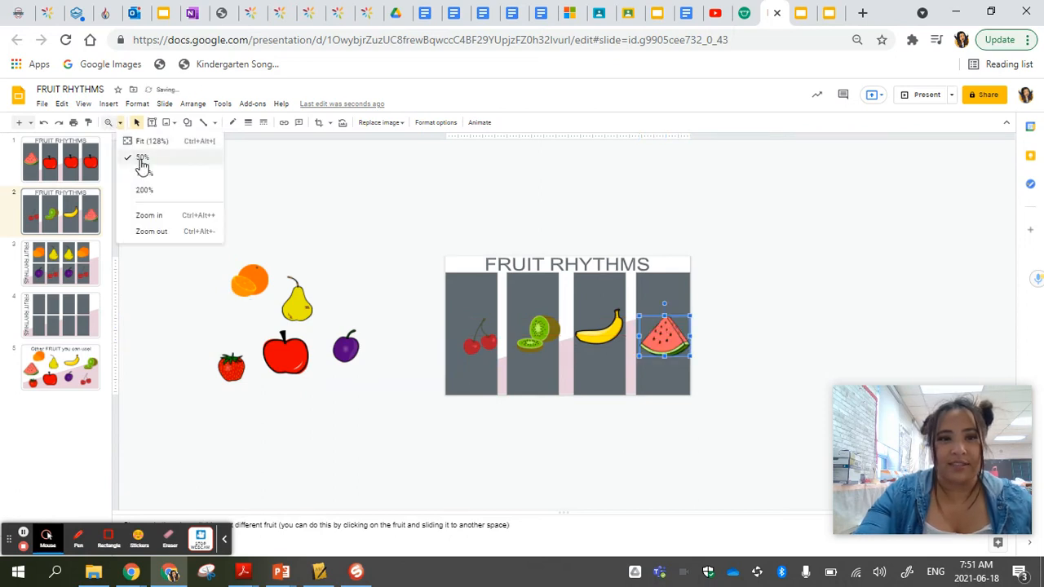
pyautogui.click(149, 140)
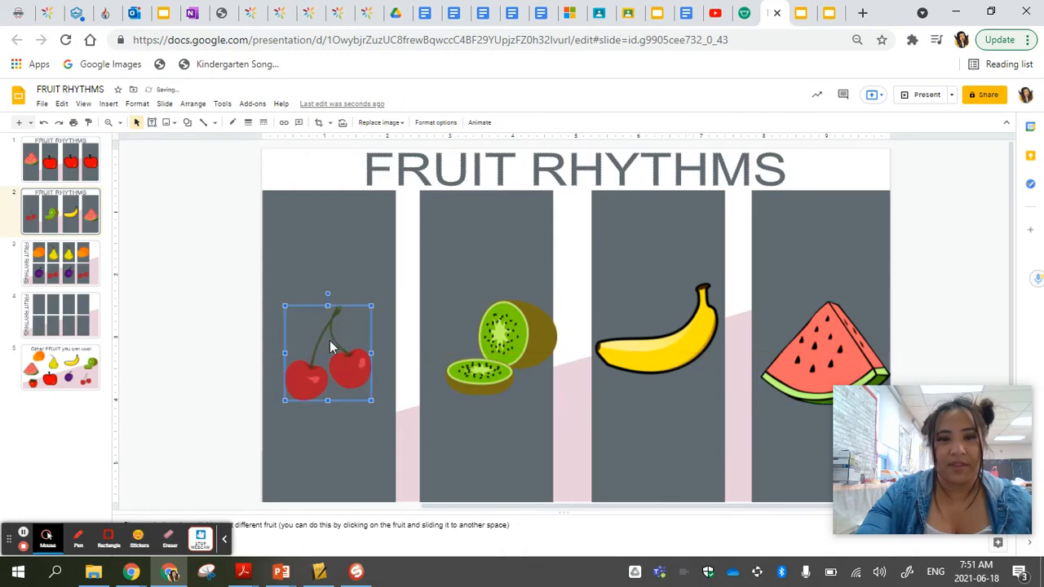
pyautogui.click(237, 323)
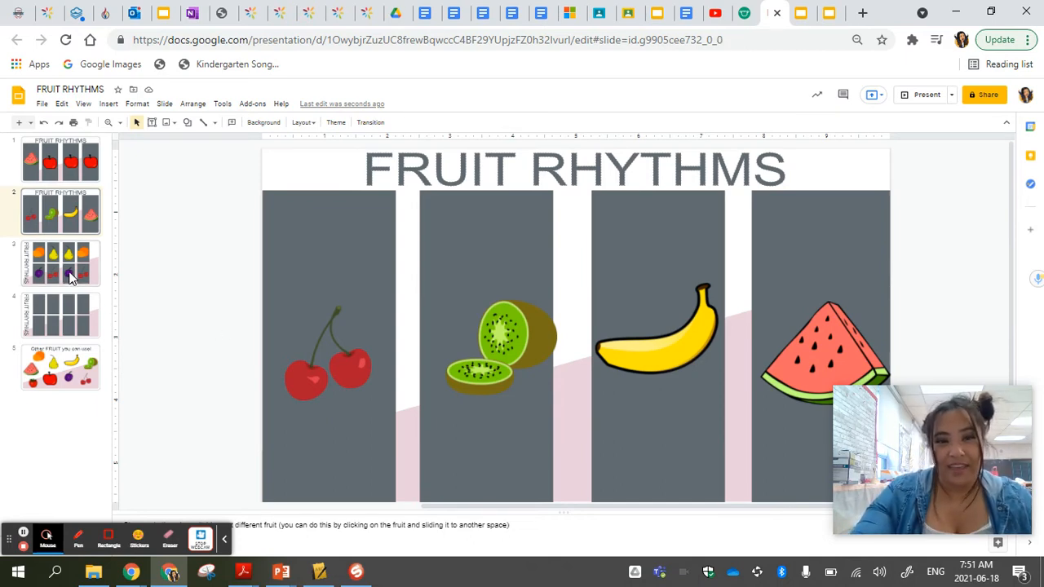
pyautogui.click(59, 263)
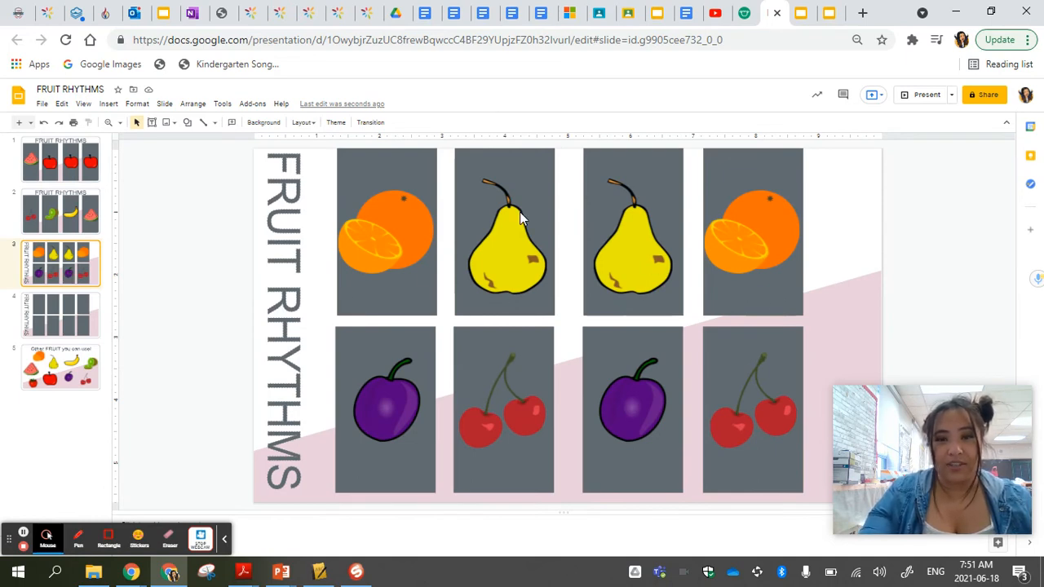
pyautogui.moveTo(574, 431)
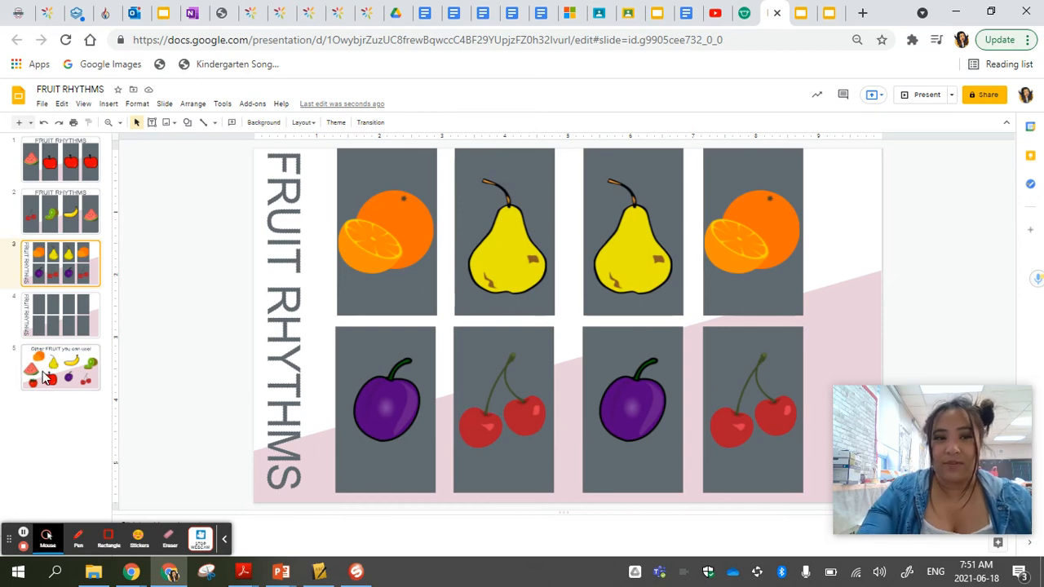
# Show the final 'Other FRUIT you can use!' slide.
pyautogui.click(59, 367)
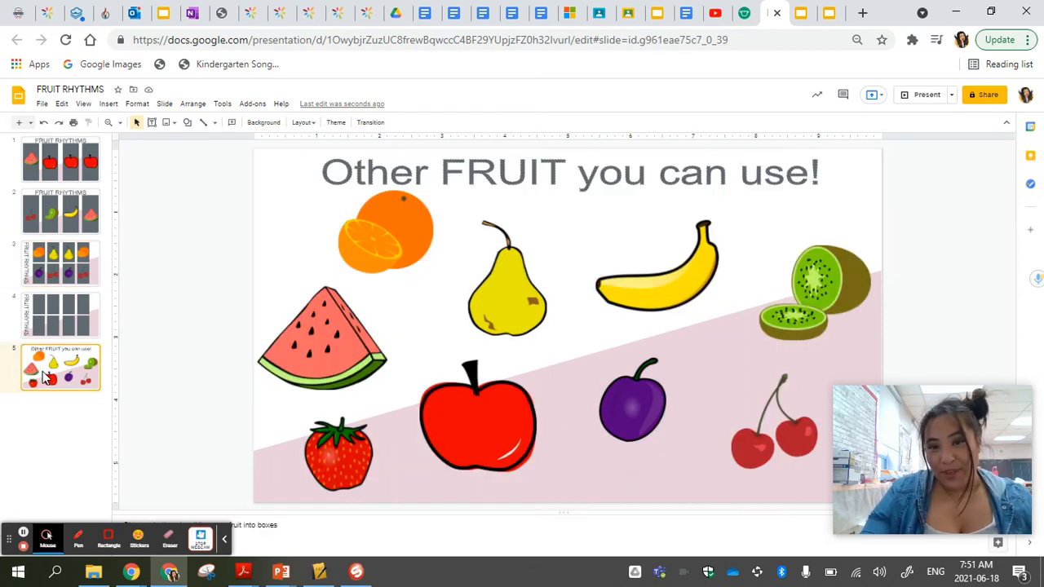